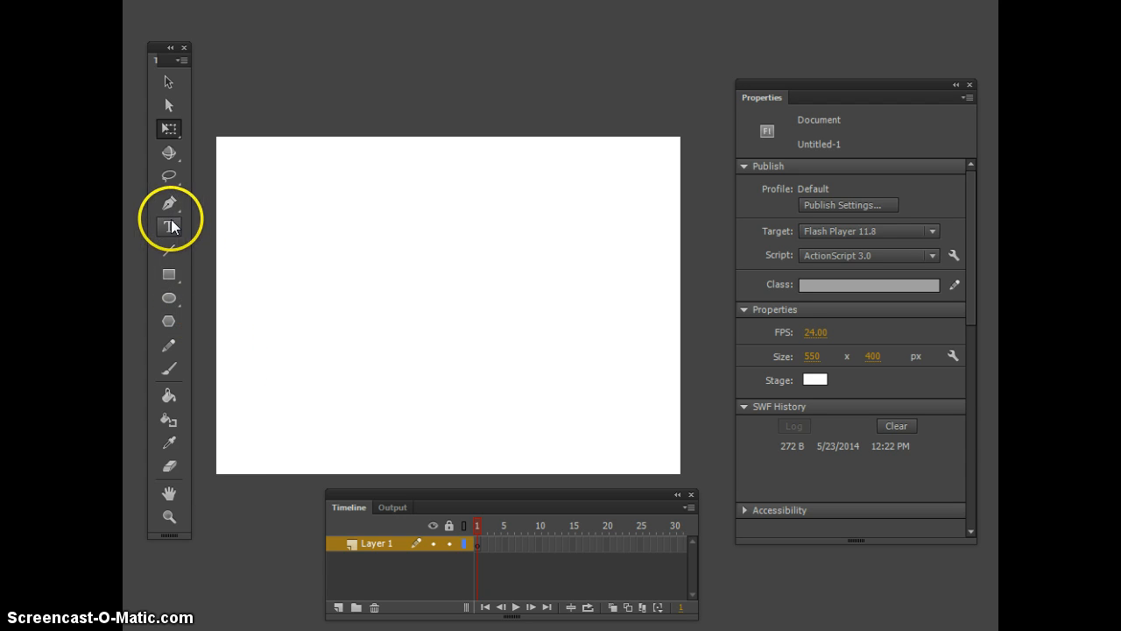
Draw a dark blue square near the stage's top-left with the Rectangle tool.
left_click(168, 130)
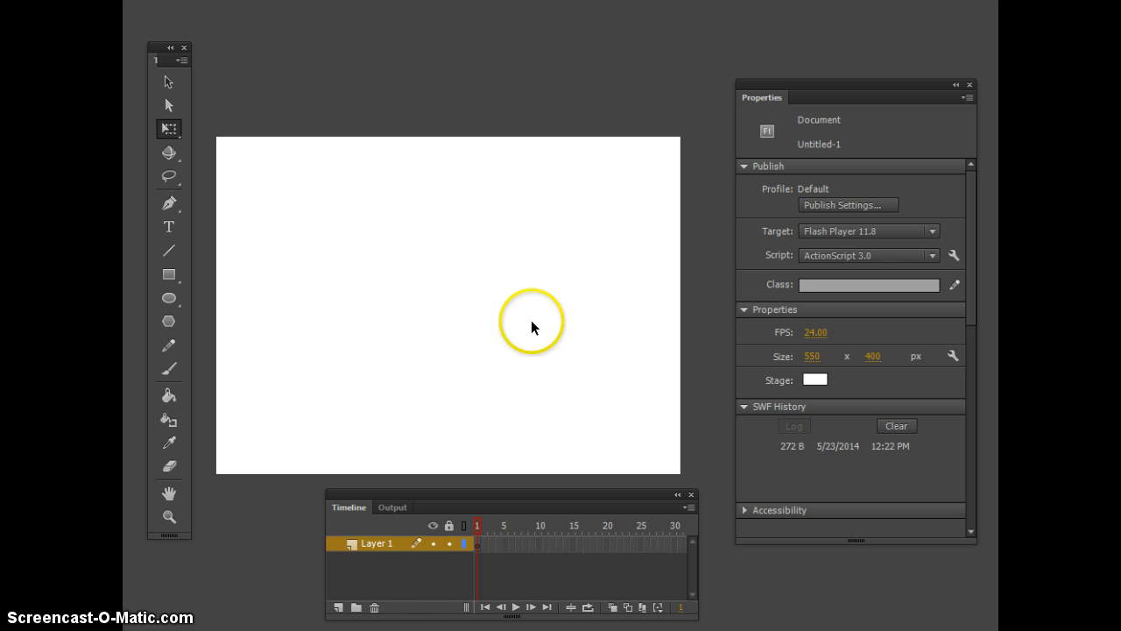
left_click(169, 274)
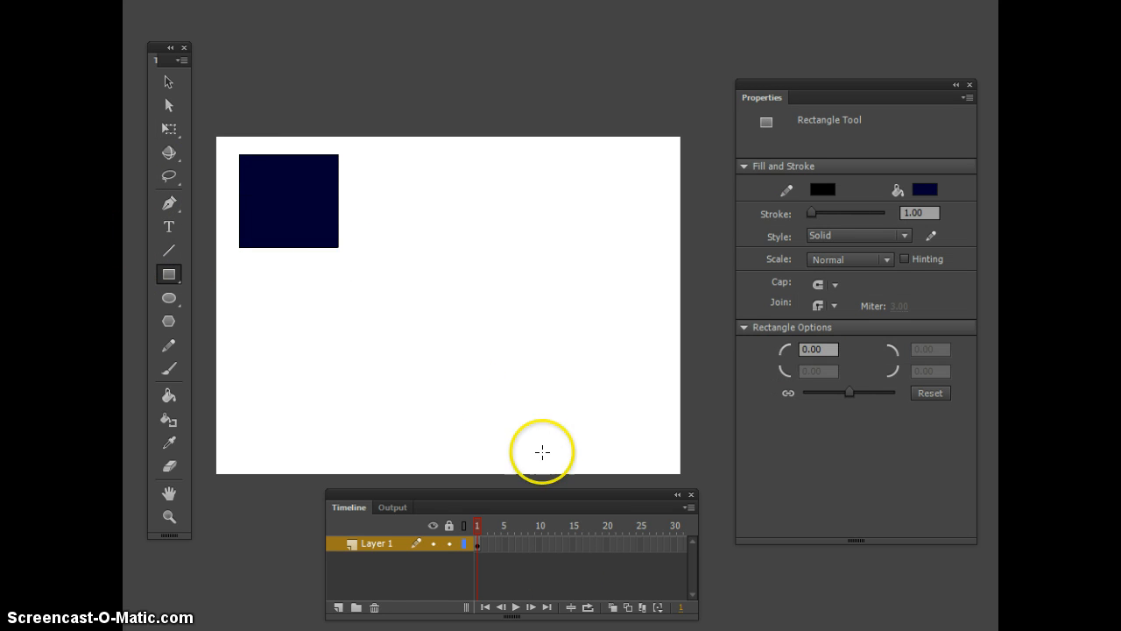
mouse_move(272, 254)
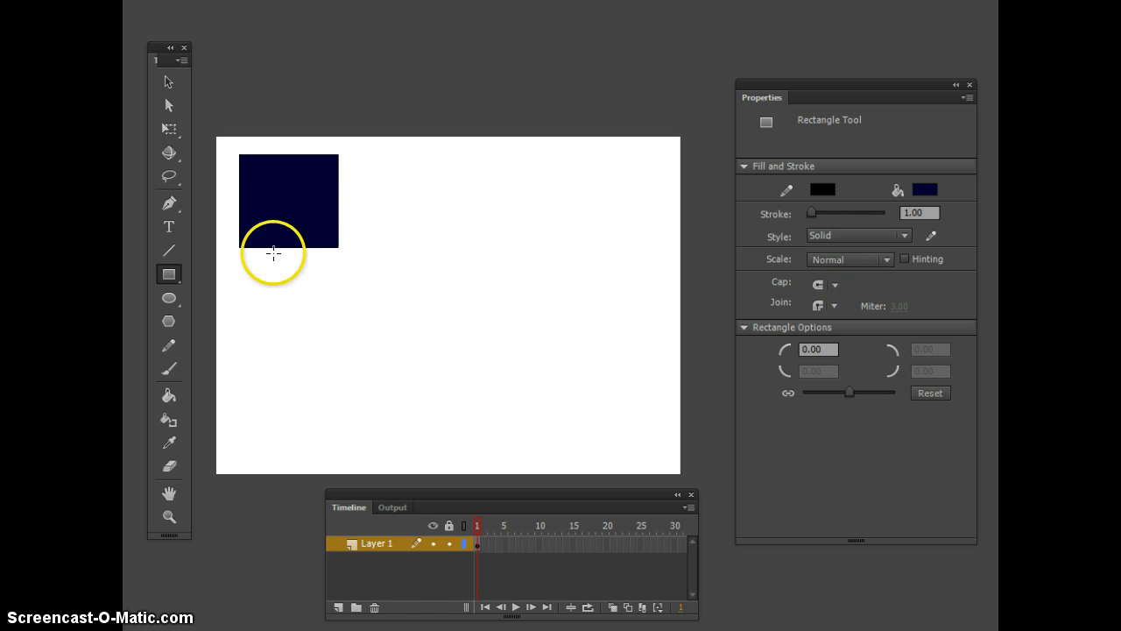
mouse_move(634, 550)
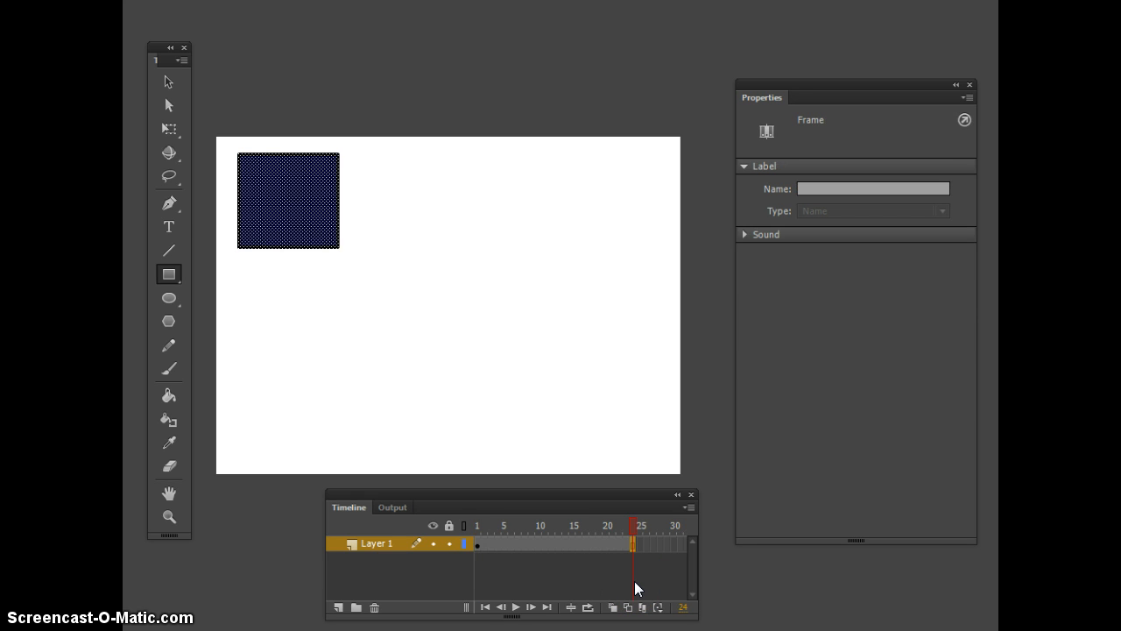
Create a motion tween on Layer 1's 24-frame span, accepting conversion of the square to a symbol.
left_click(544, 525)
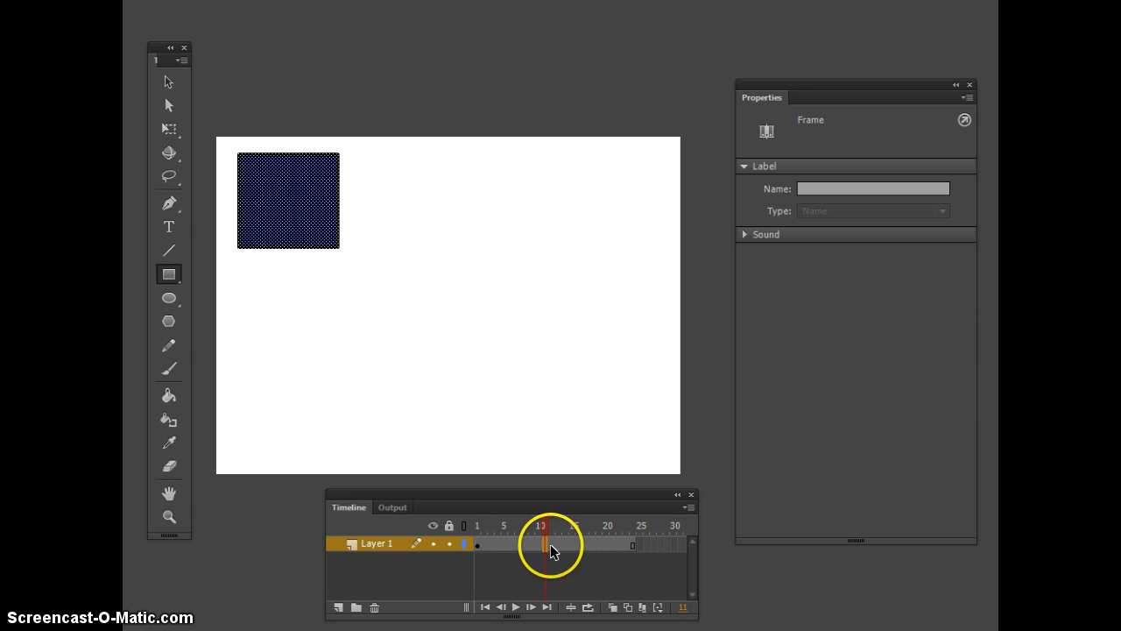
right_click(550, 543)
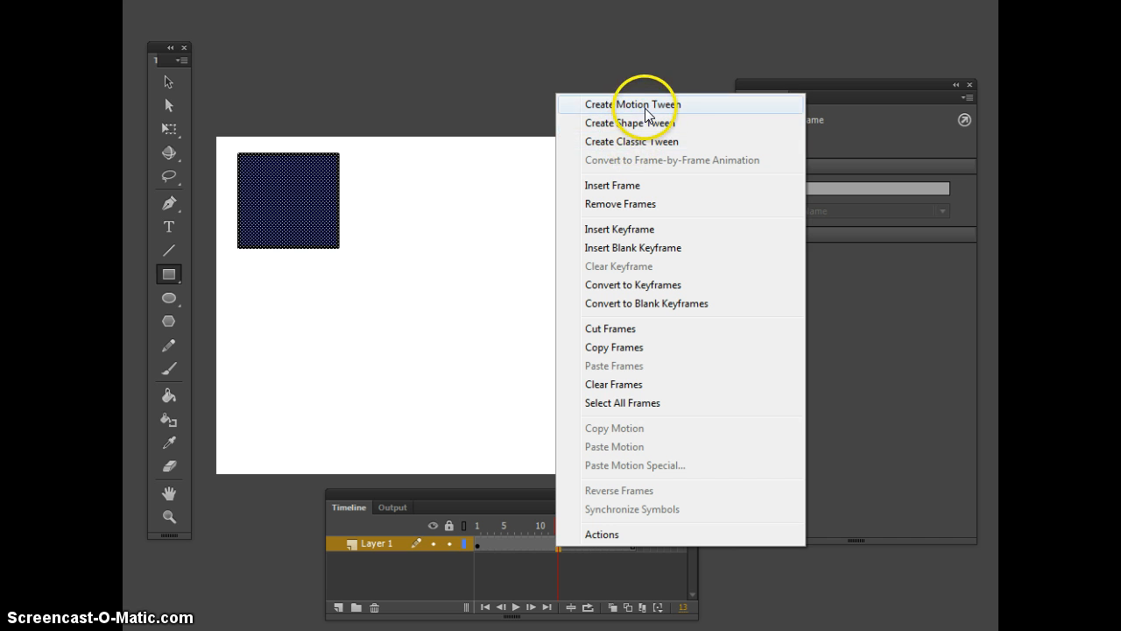
left_click(631, 106)
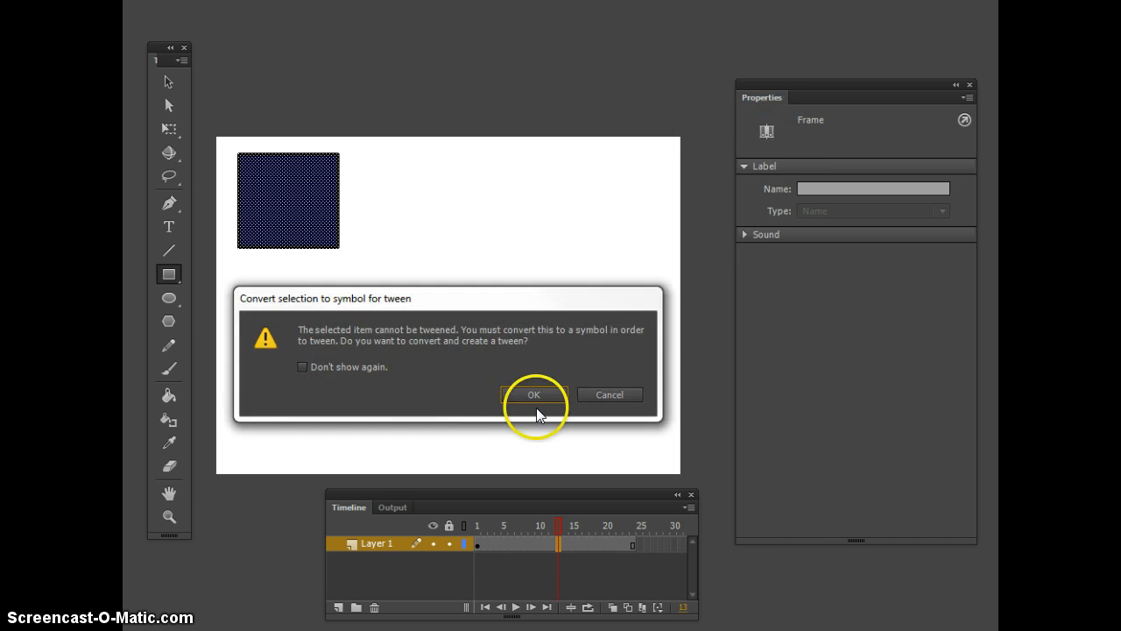
left_click(533, 394)
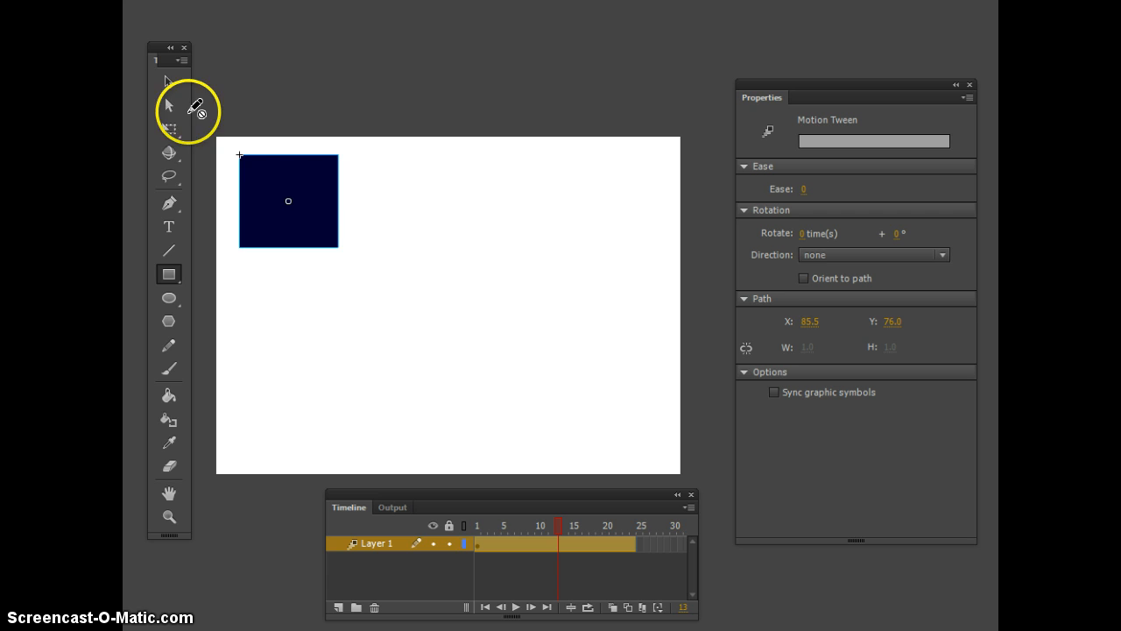
Drag the square down-right with the Selection tool to form its motion path, then switch to Free Transform.
left_click(168, 80)
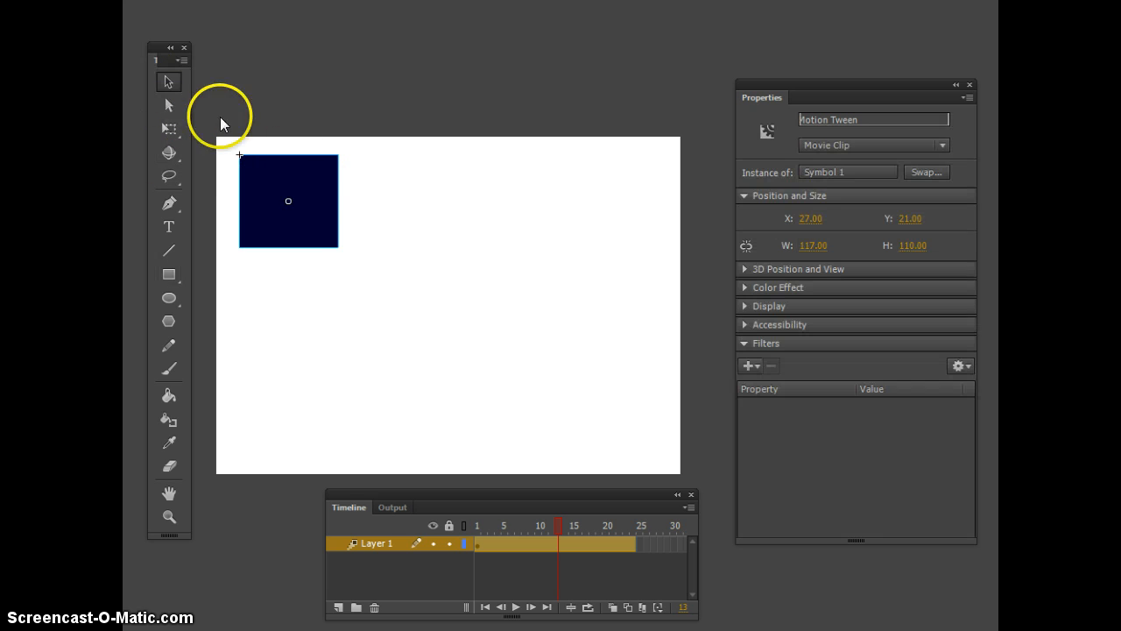
left_click_drag(287, 200, 585, 385)
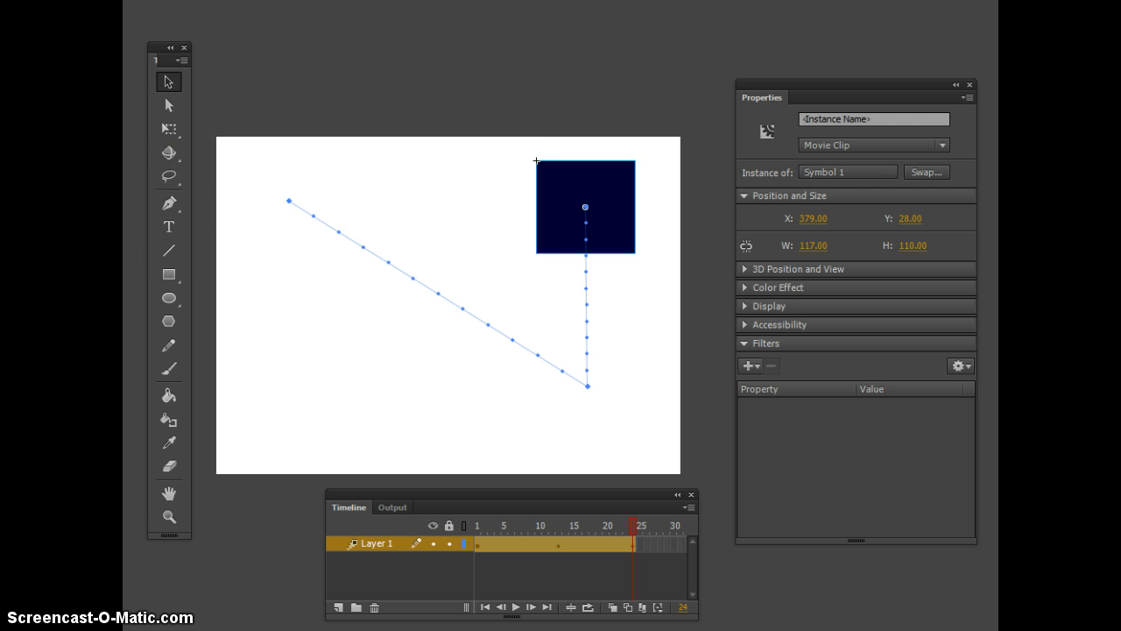
left_click(168, 130)
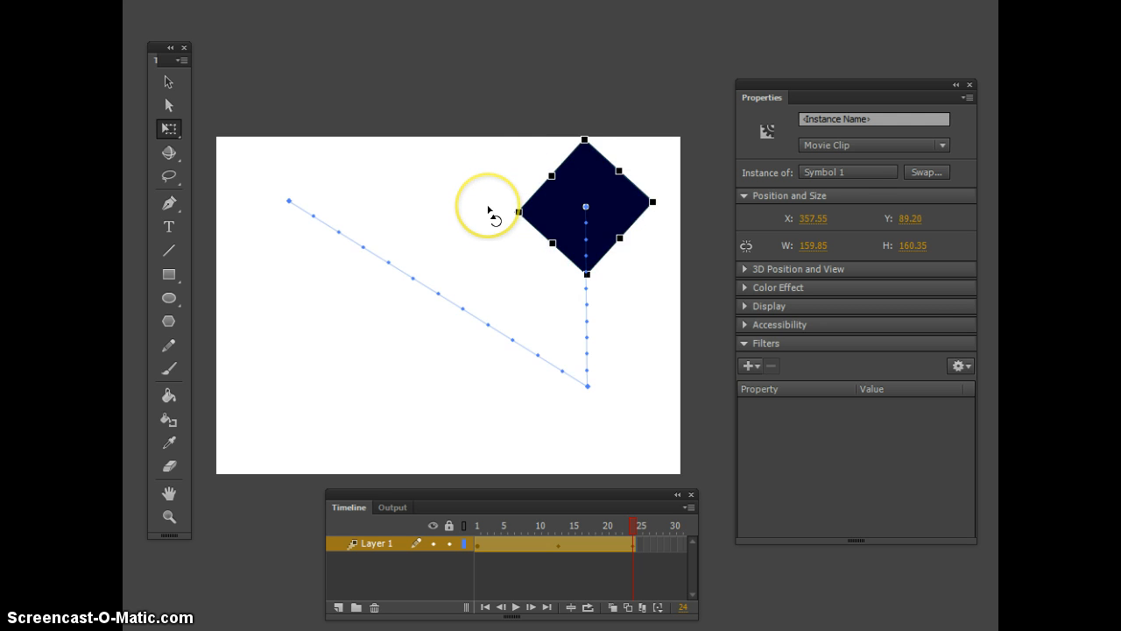
mouse_move(540, 180)
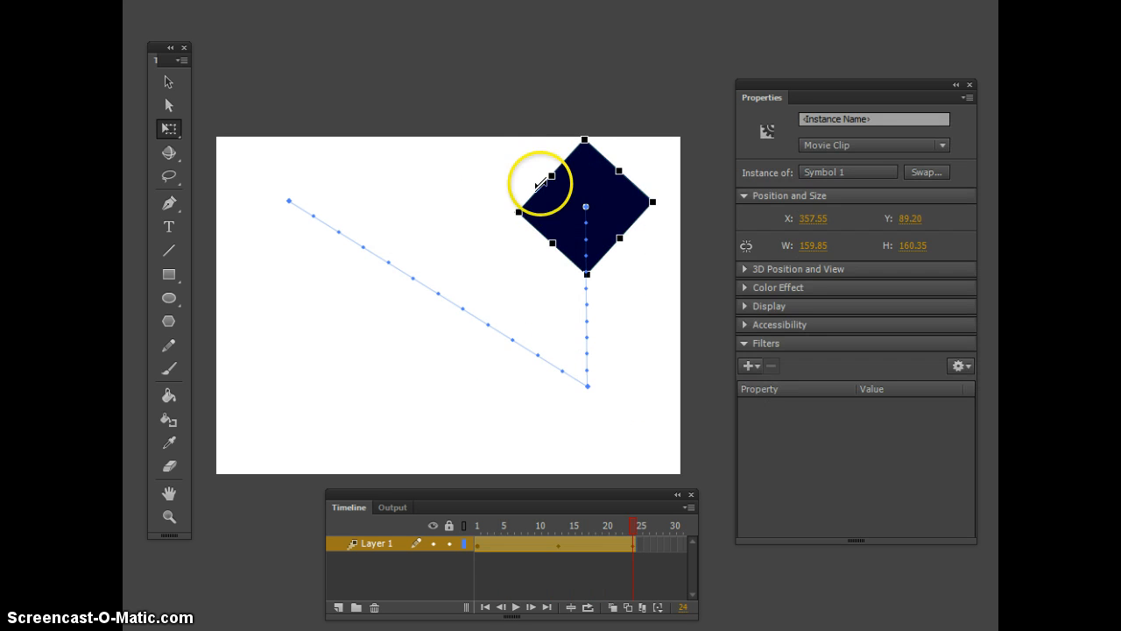
mouse_move(625, 366)
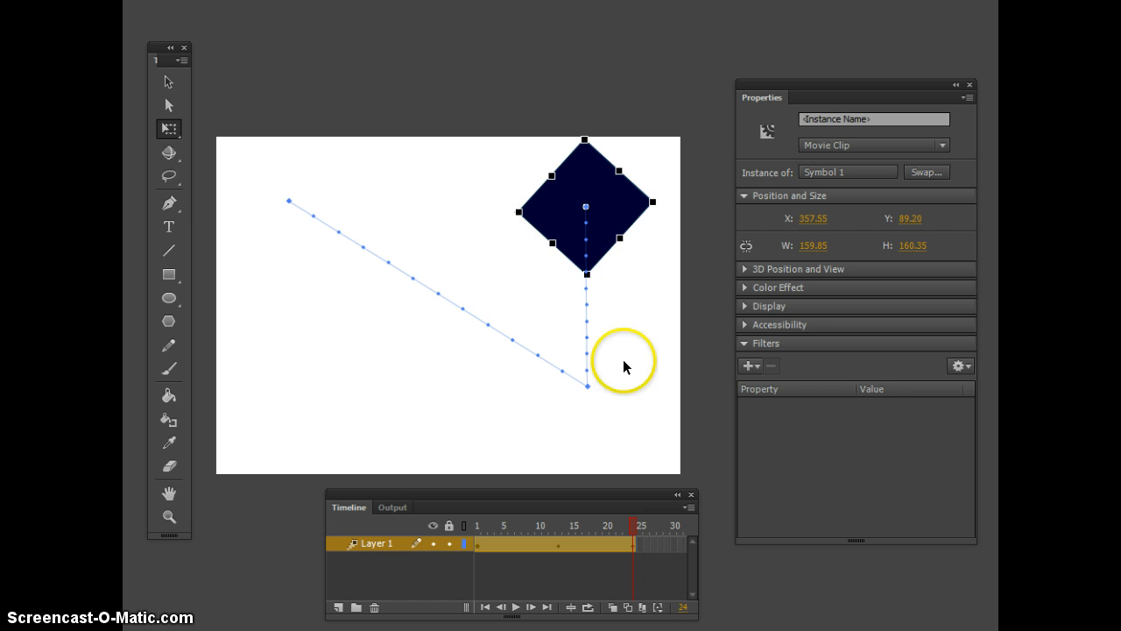
mouse_move(487, 283)
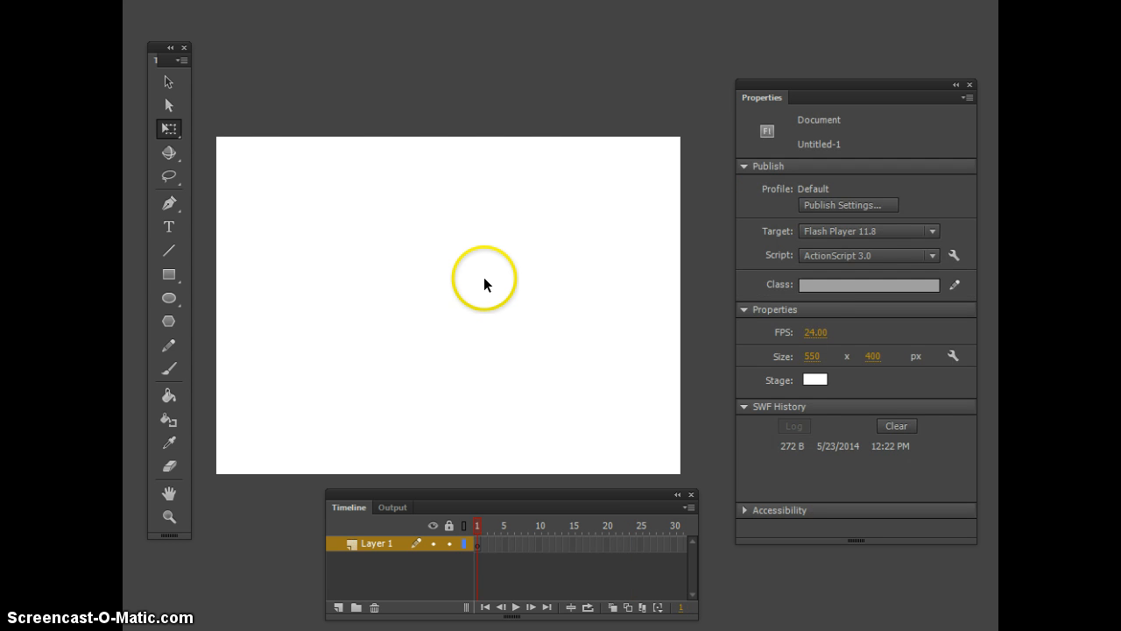
Draw a new dark blue square at top-left and select frame 24 on Layer 1.
left_click(168, 273)
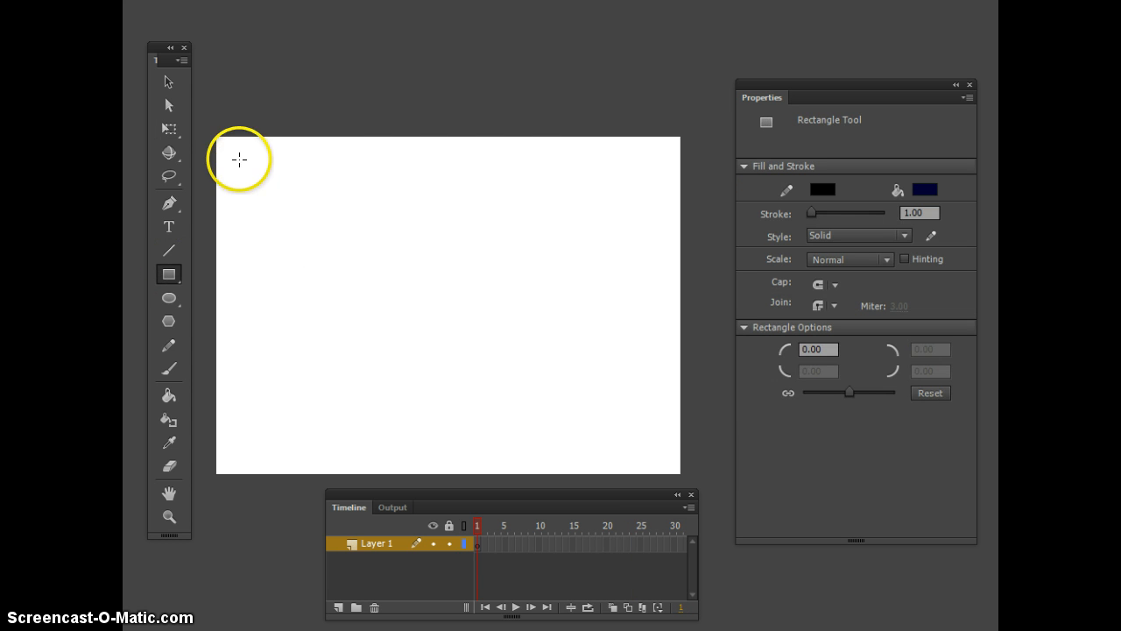
left_click_drag(238, 159, 340, 254)
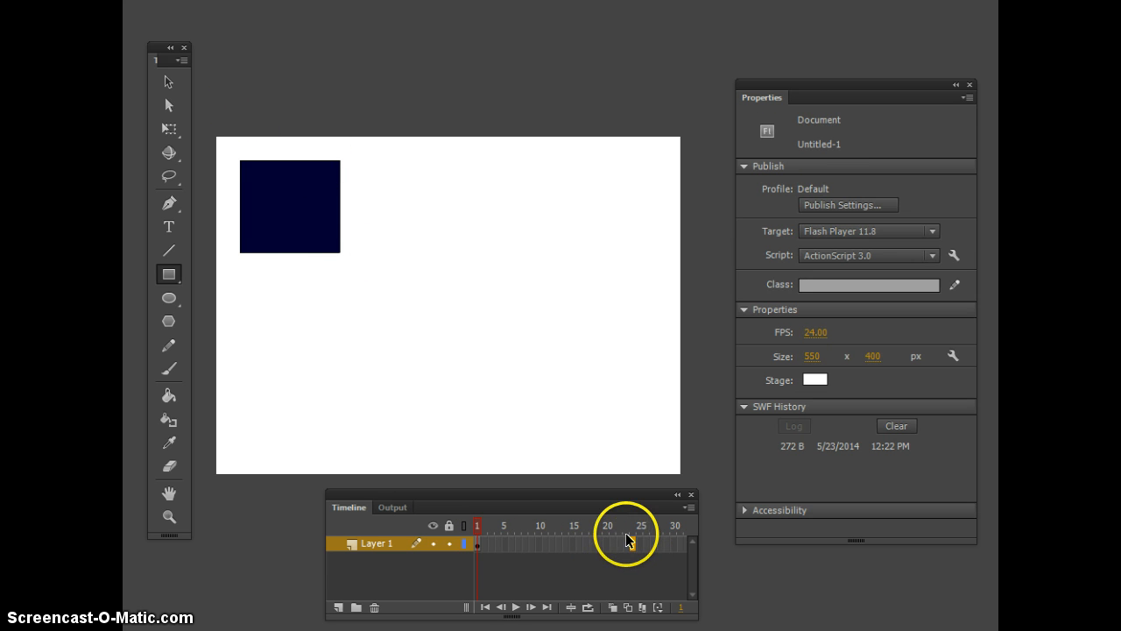
left_click(627, 543)
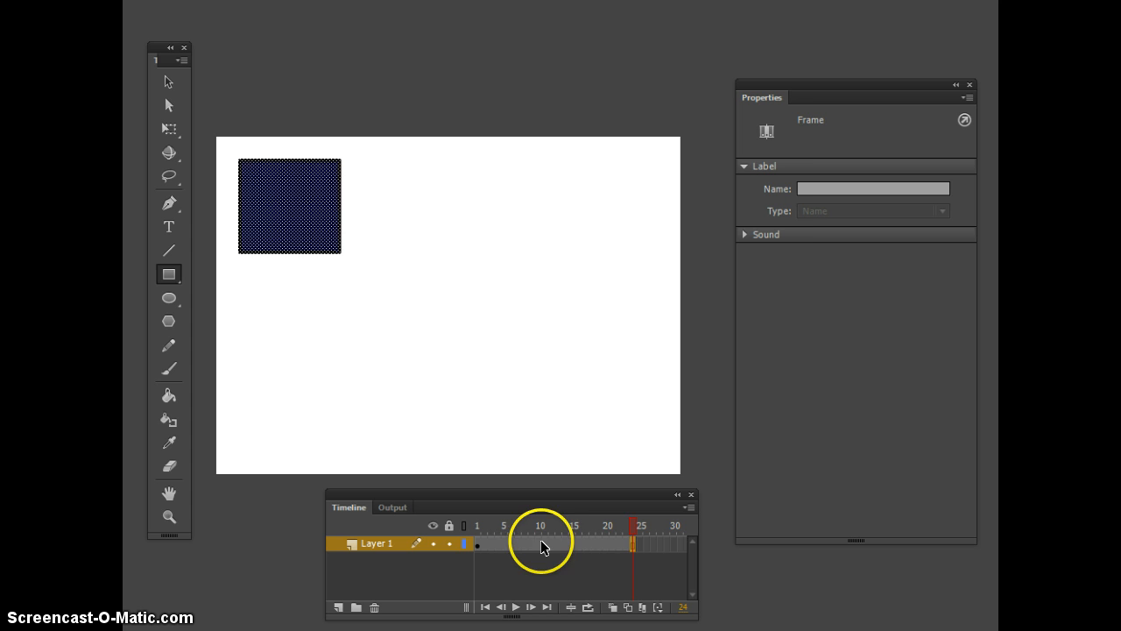
Create a classic tween across Layer 1's 24-frame span from the frame context menu.
right_click(540, 545)
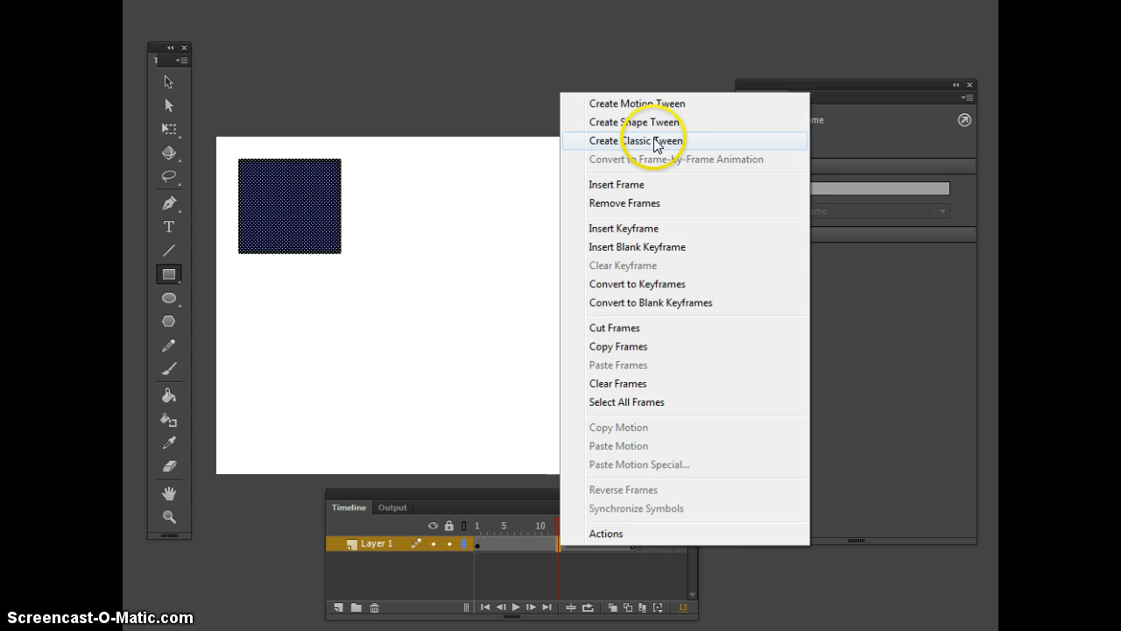
left_click(636, 140)
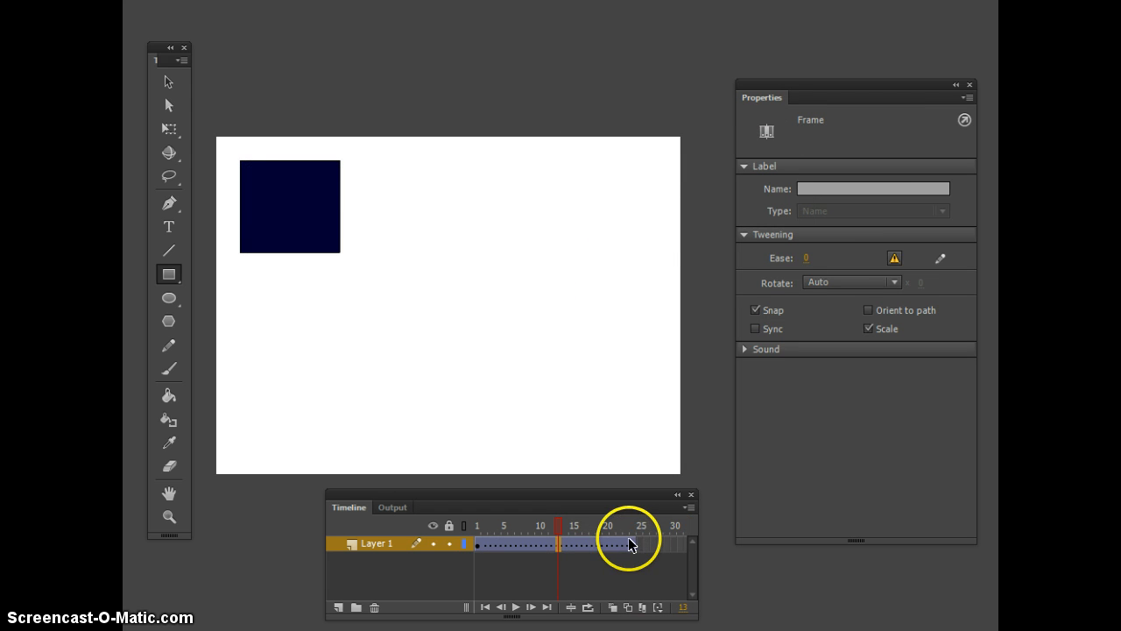